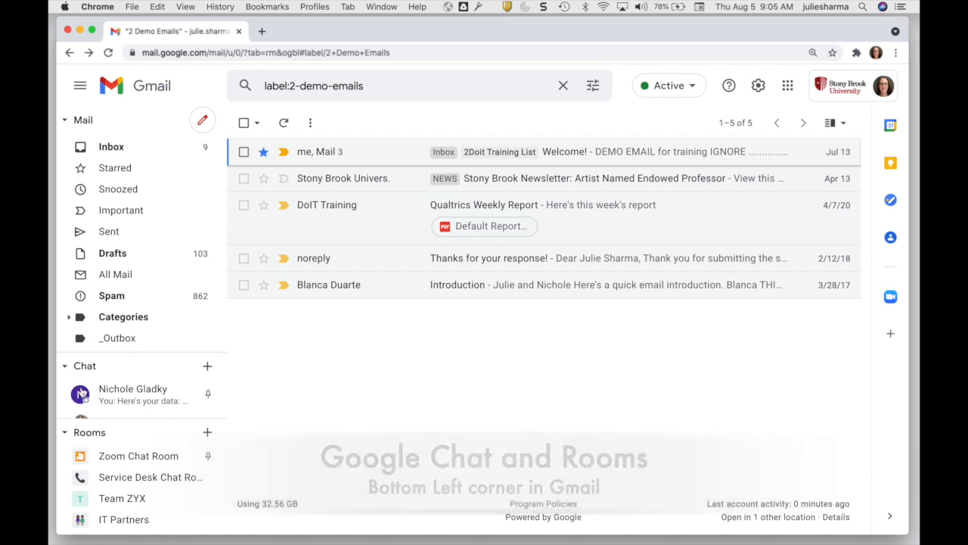
Step: Open the Team ZYX room from the Rooms section of the sidebar
click(122, 498)
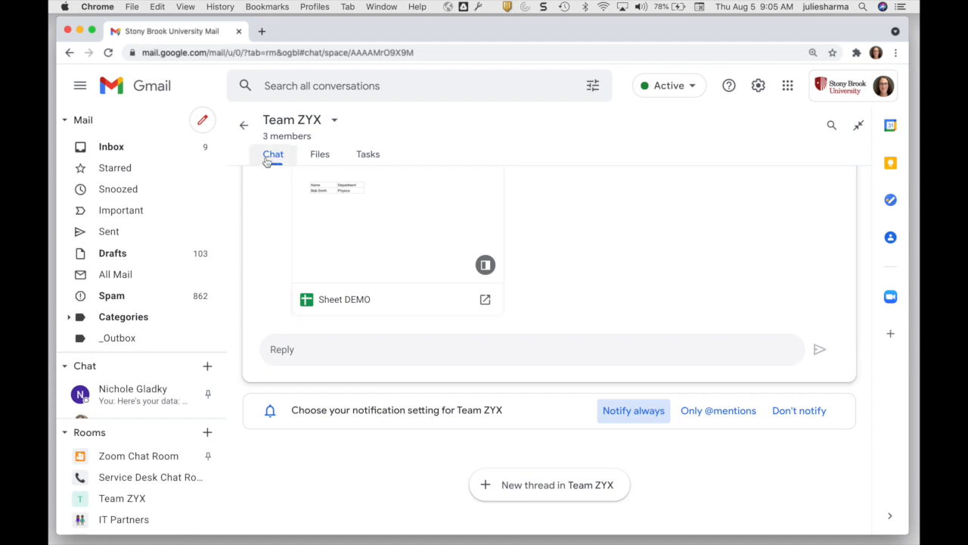
mouse_move(369, 154)
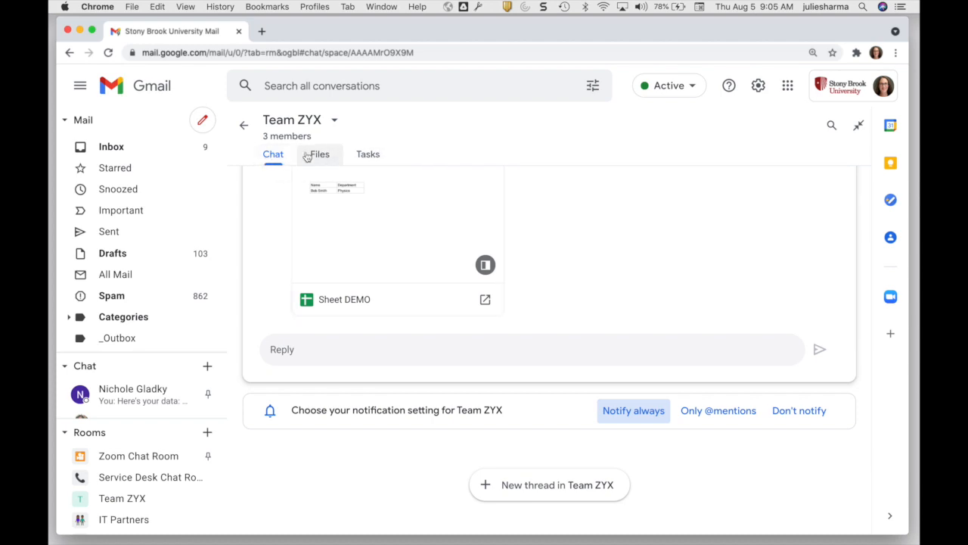
Step: Show the room's shared files: Sheet DEMO, Presentation DEMO and Agenda DEMO
click(319, 154)
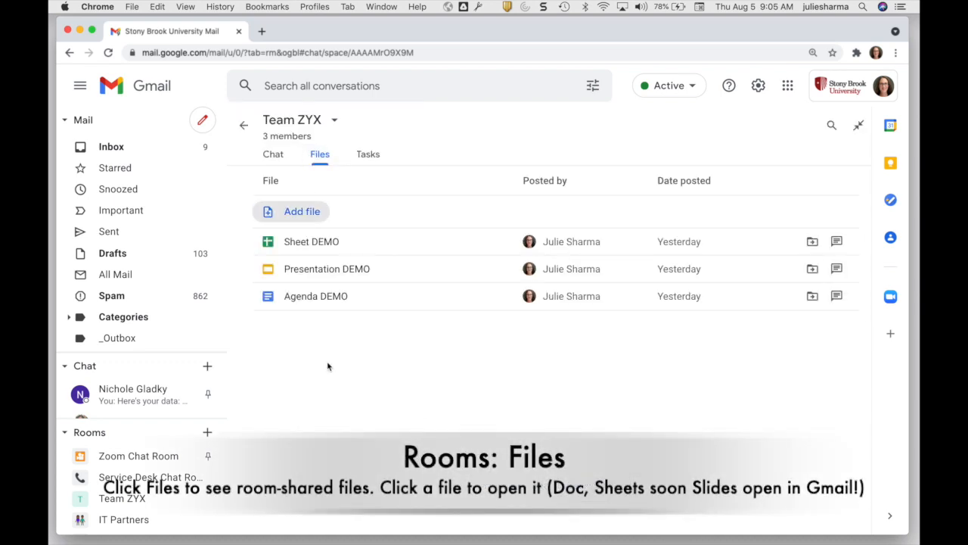
mouse_move(329, 379)
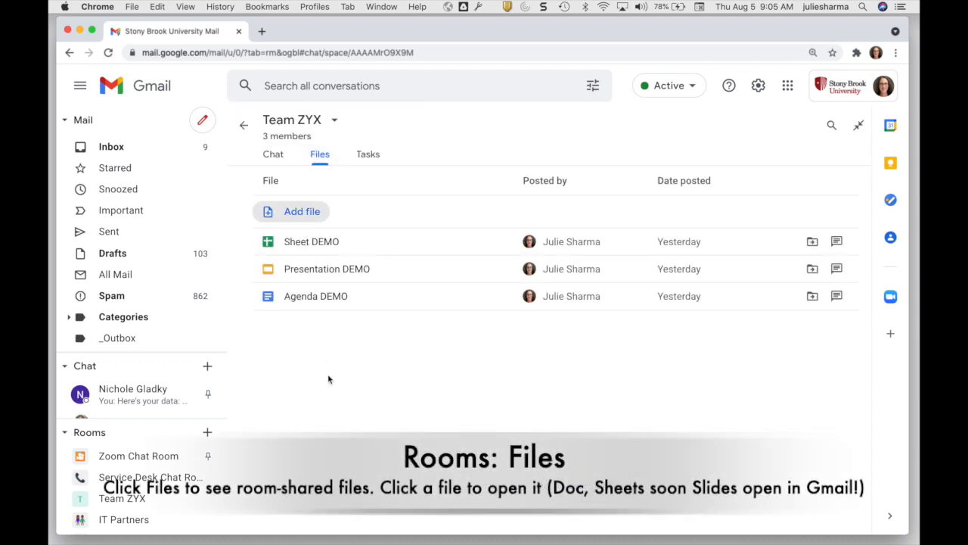
mouse_move(304, 379)
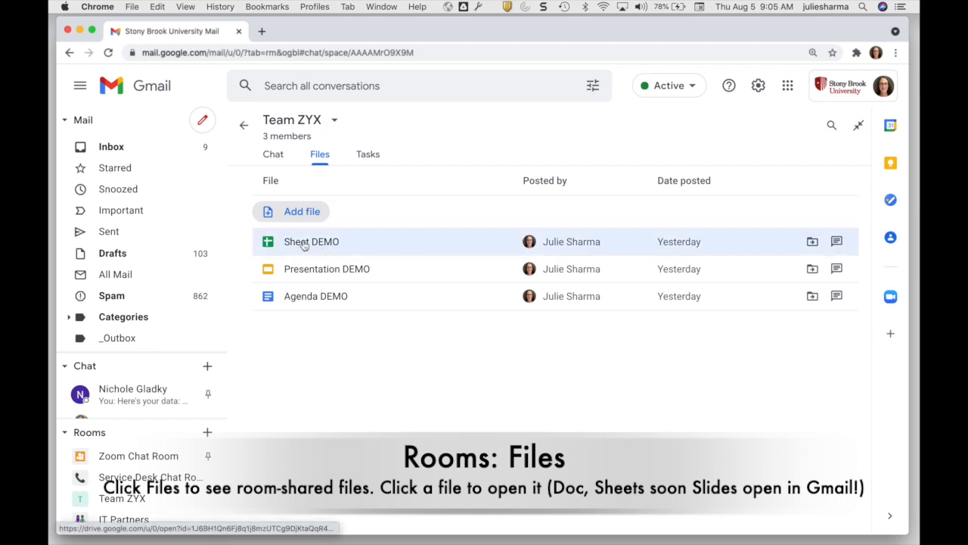
mouse_move(315, 296)
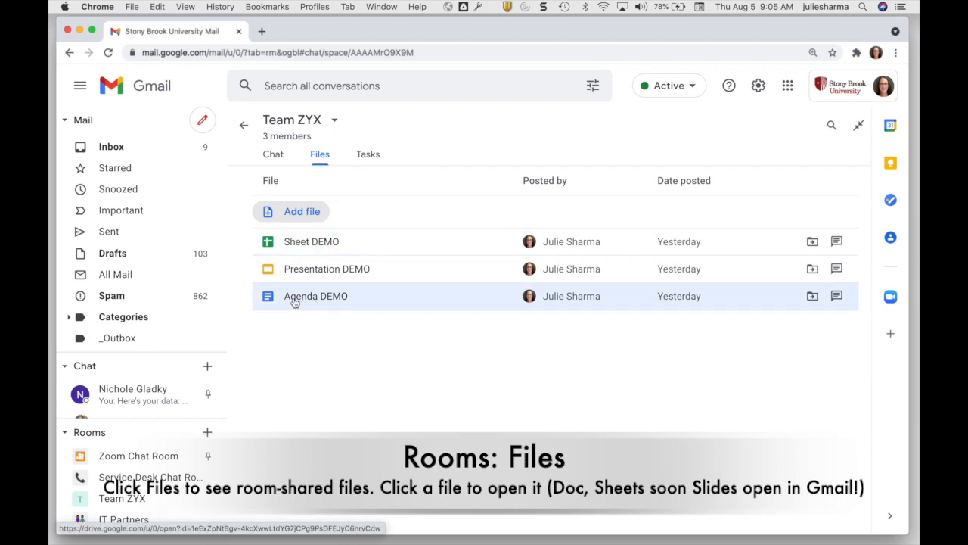
Step: Add a 'To do' checklist item to Agenda DEMO and close the document
click(316, 296)
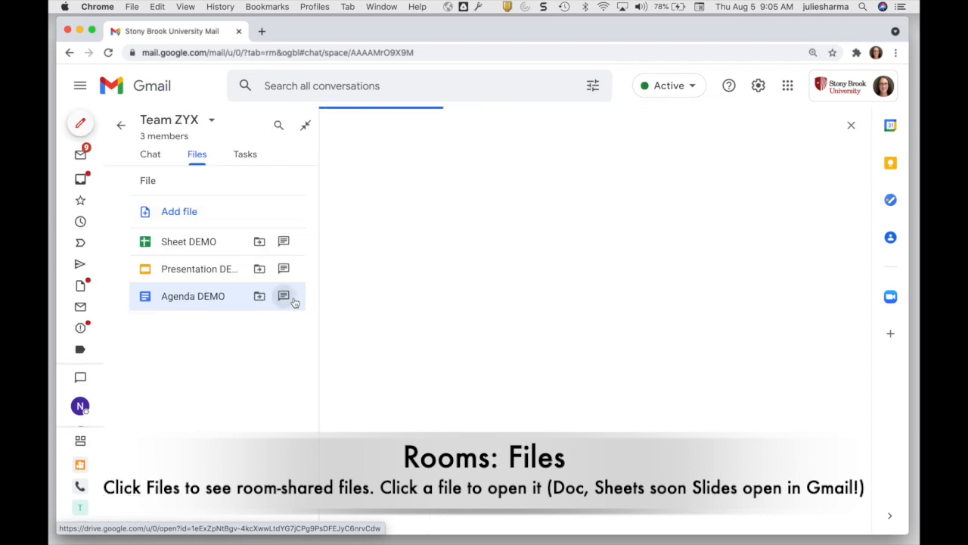
mouse_move(284, 296)
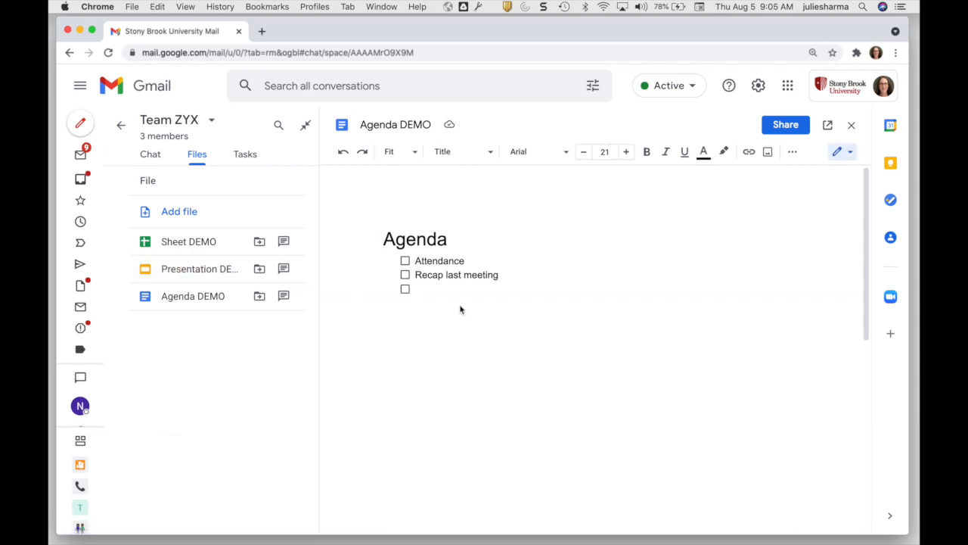
click(417, 289)
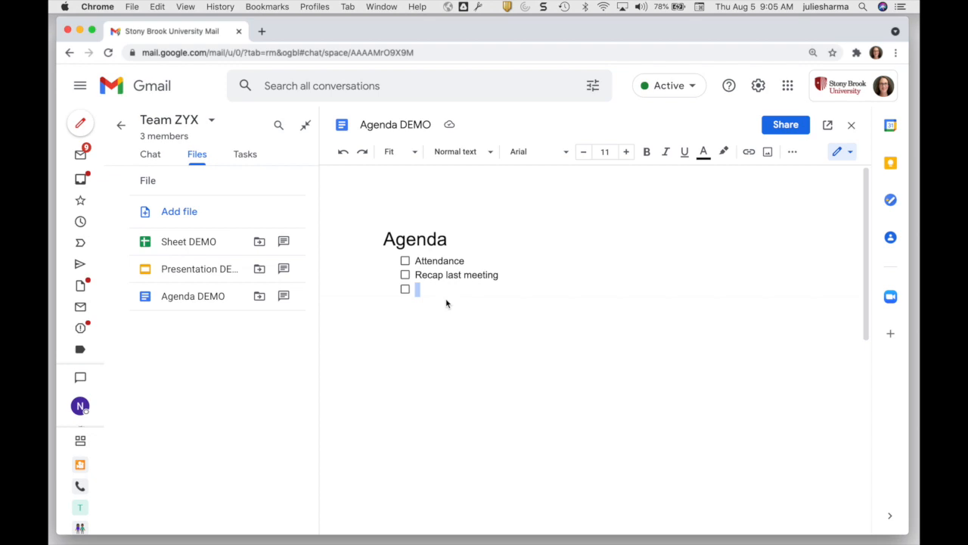
text(To do)
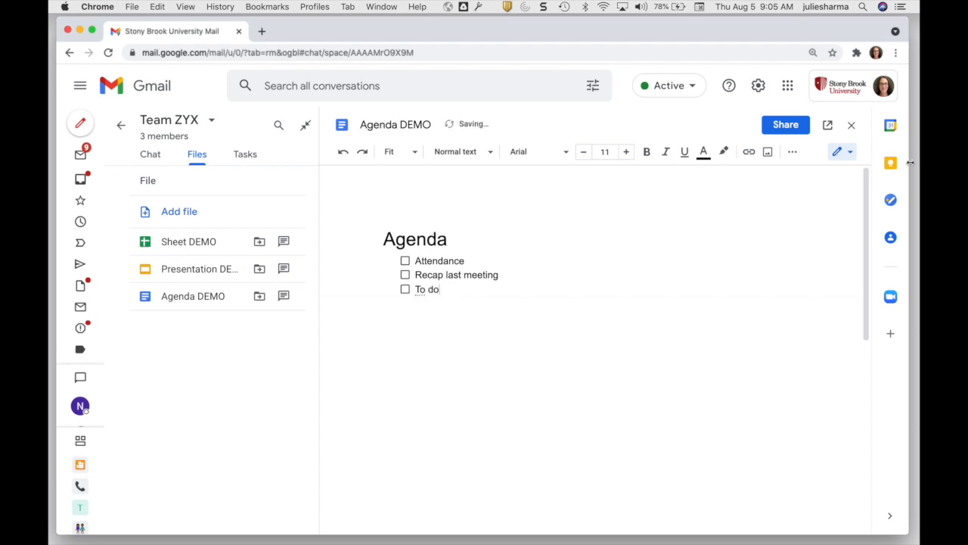
click(851, 125)
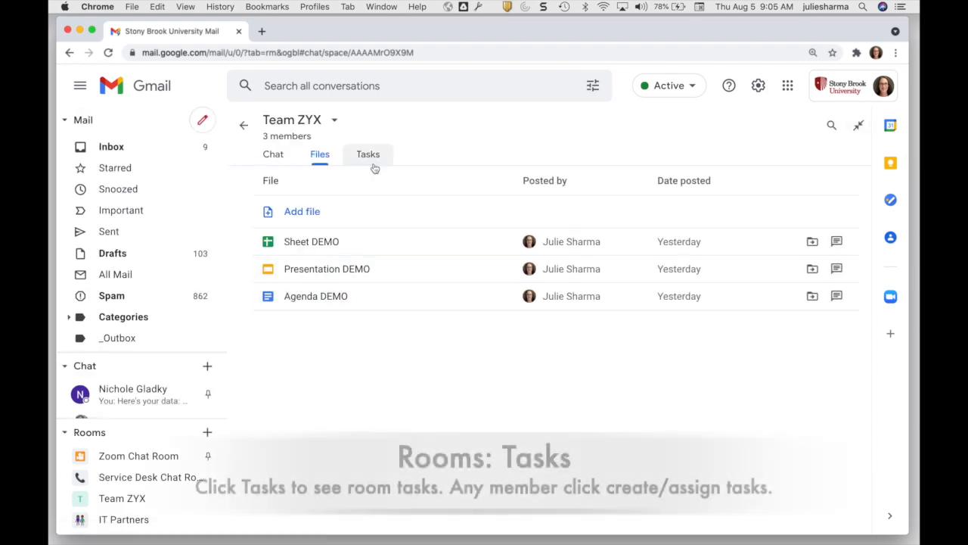
Step: Open a blank room task form from the Team ZYX Tasks tab
click(367, 154)
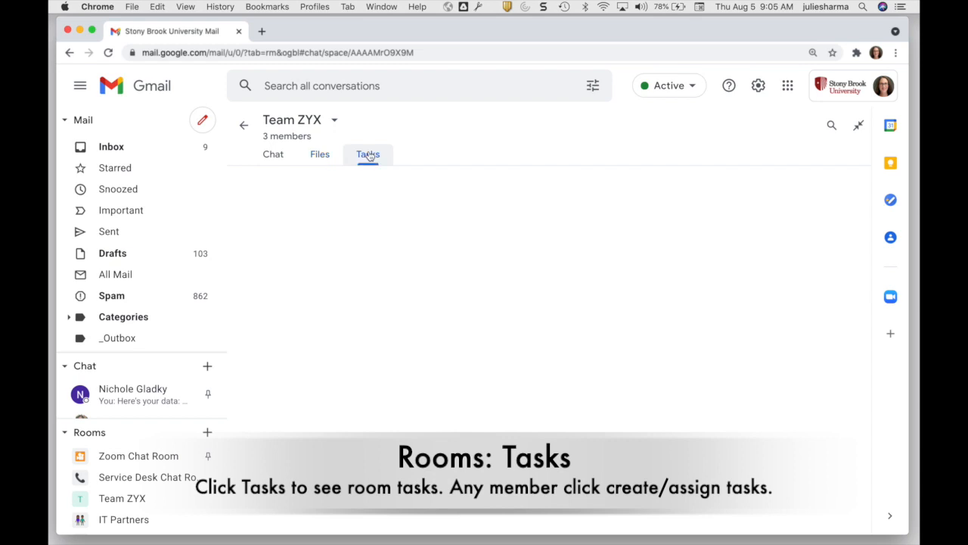
click(368, 154)
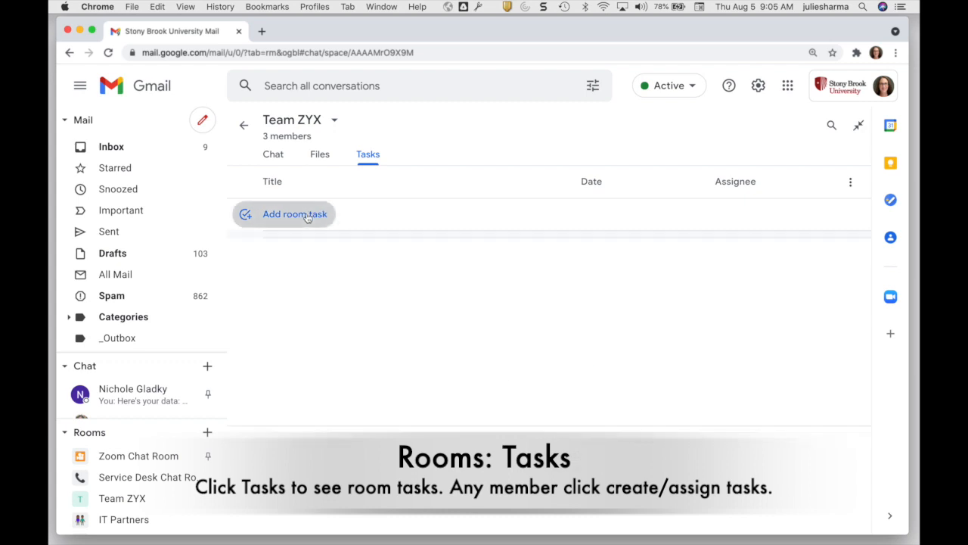
click(295, 214)
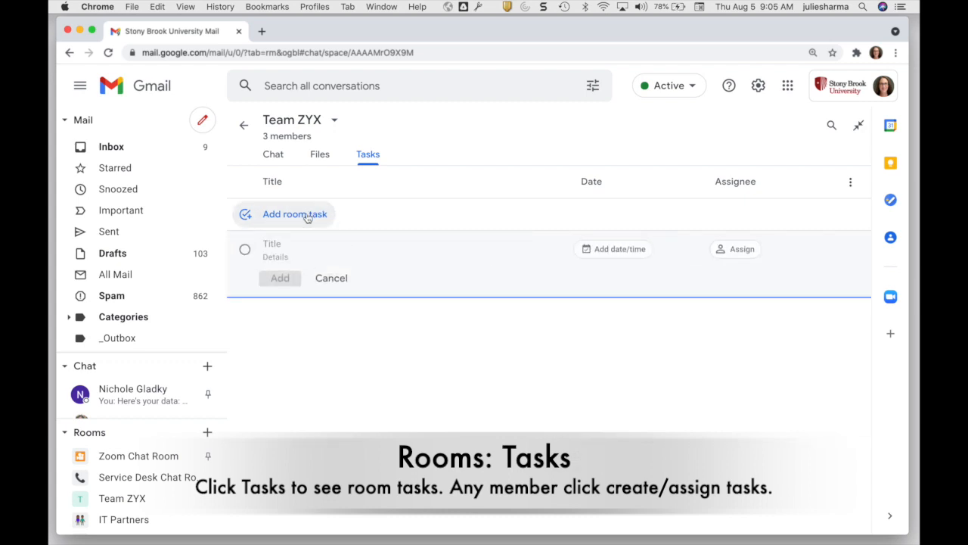
mouse_move(286, 230)
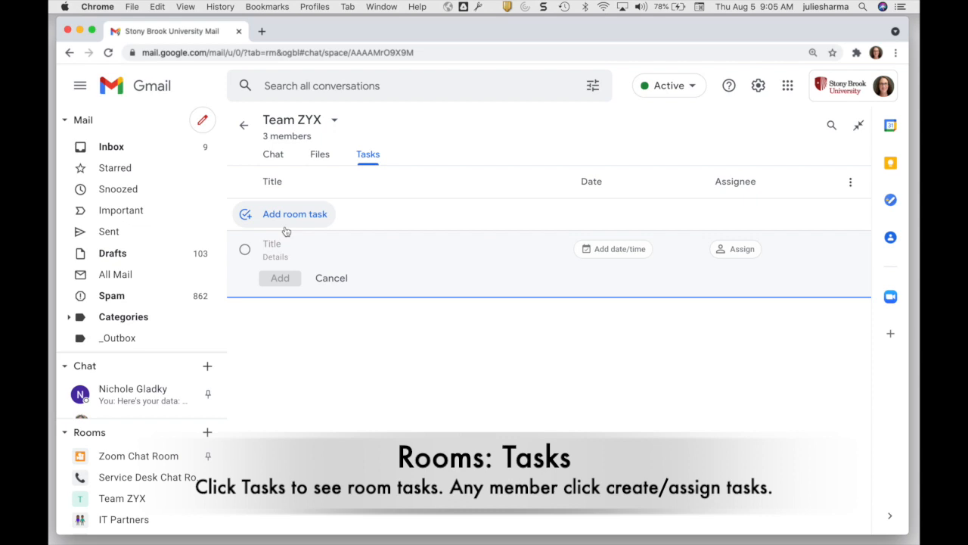
Step: Save the Create Agenda task due Monday, Aug 9 at 10:00 AM, assigned to yourself
click(613, 249)
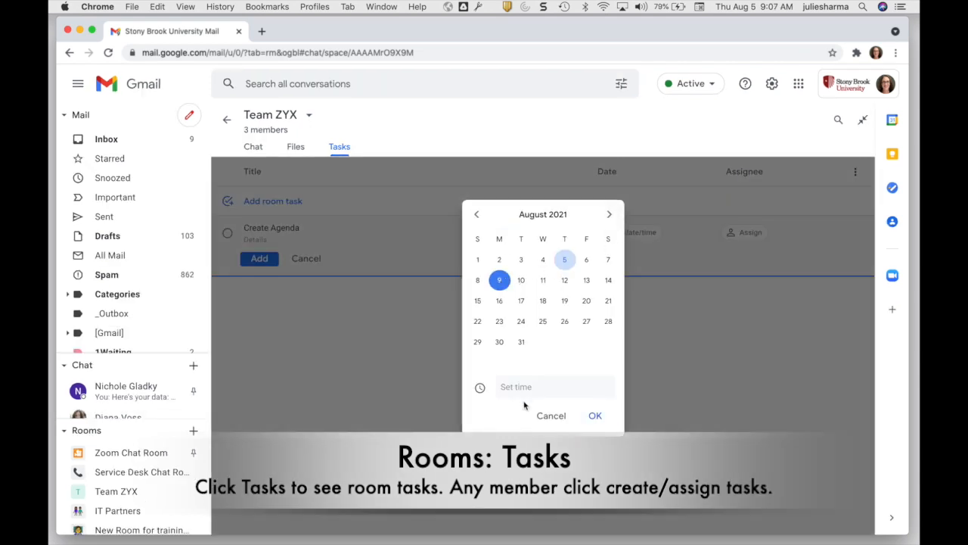
click(594, 415)
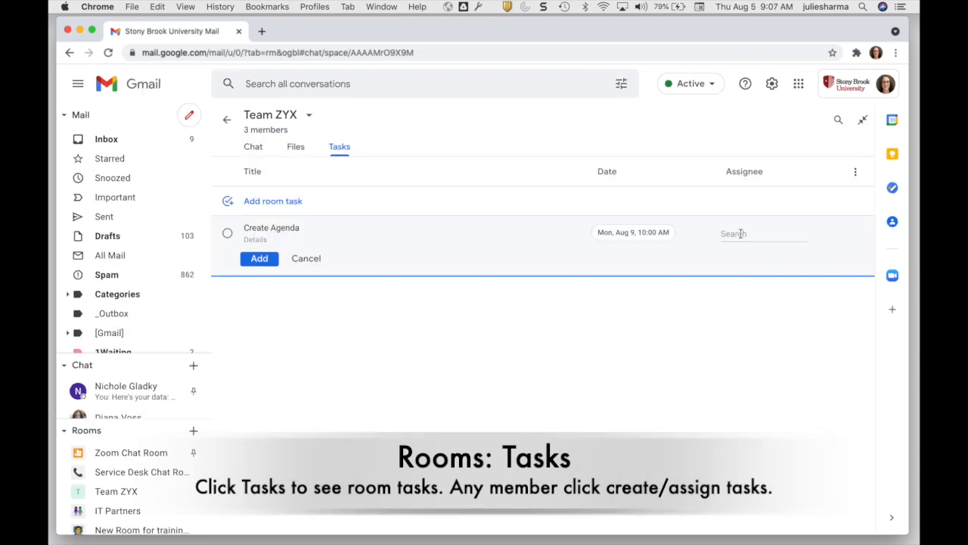
click(763, 233)
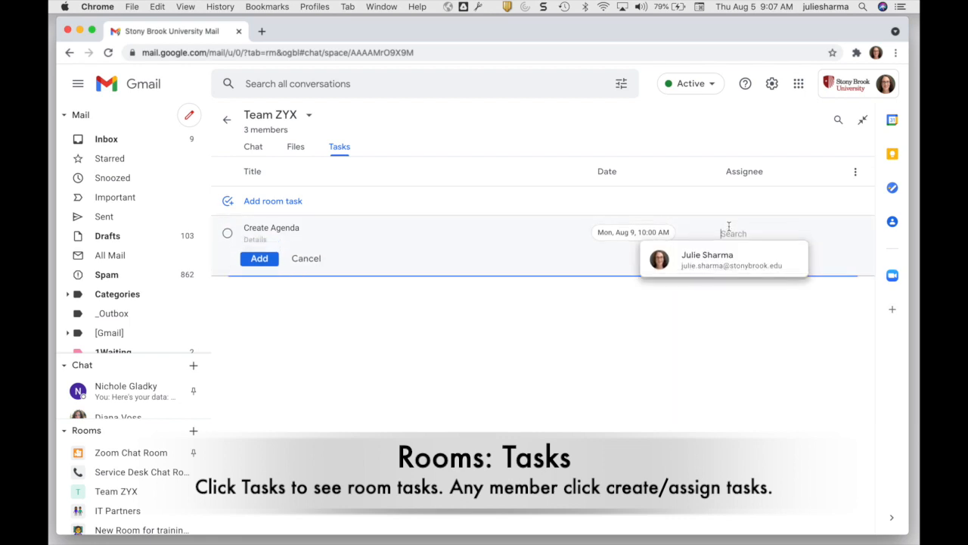
click(708, 259)
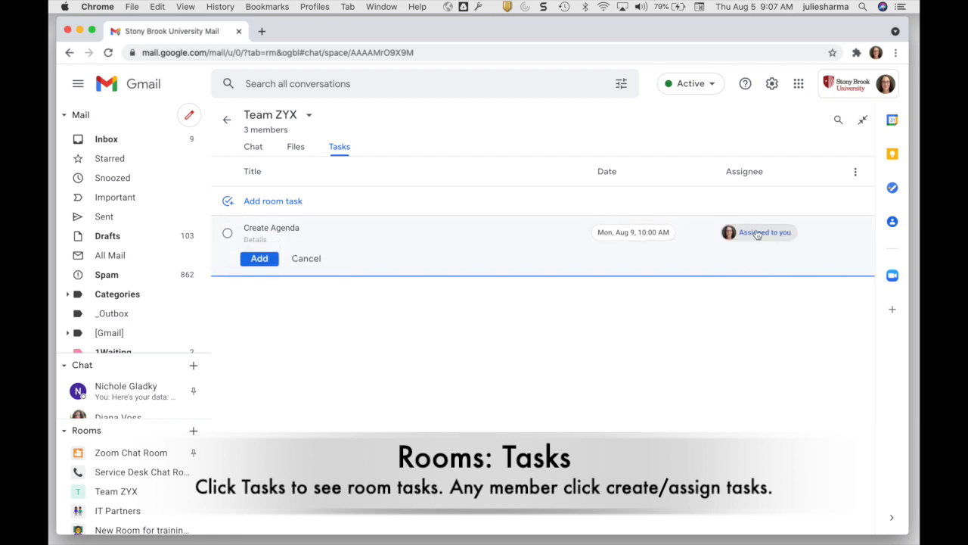
mouse_move(729, 232)
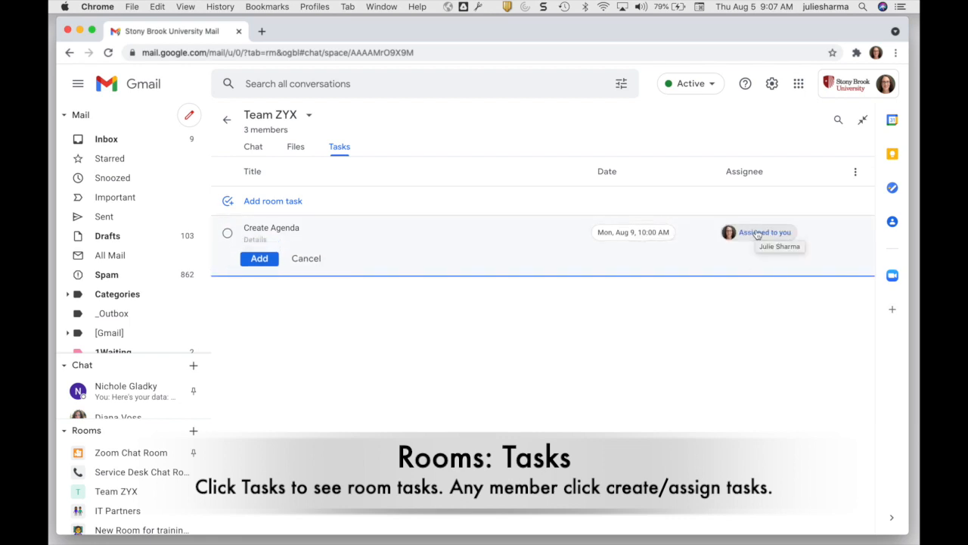
click(259, 258)
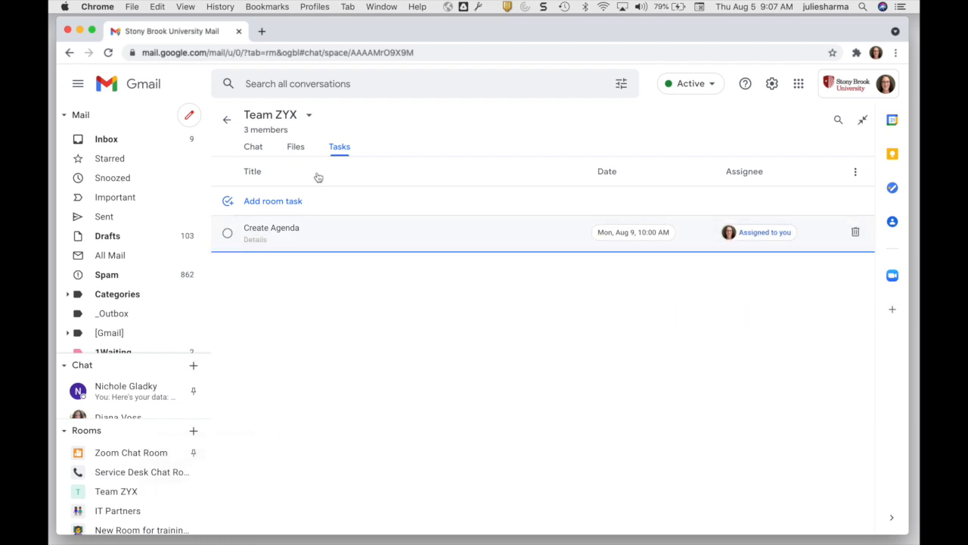
click(253, 146)
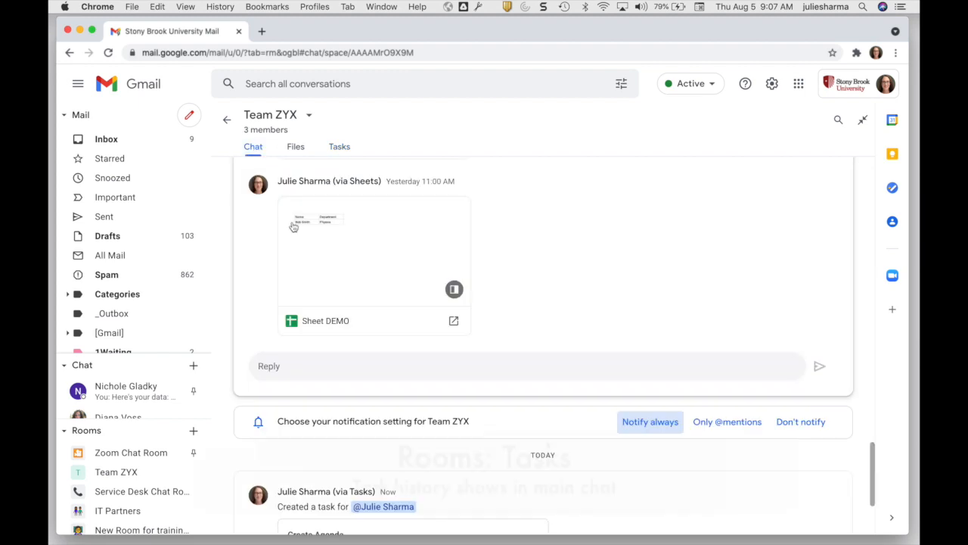
scroll(down, 3)
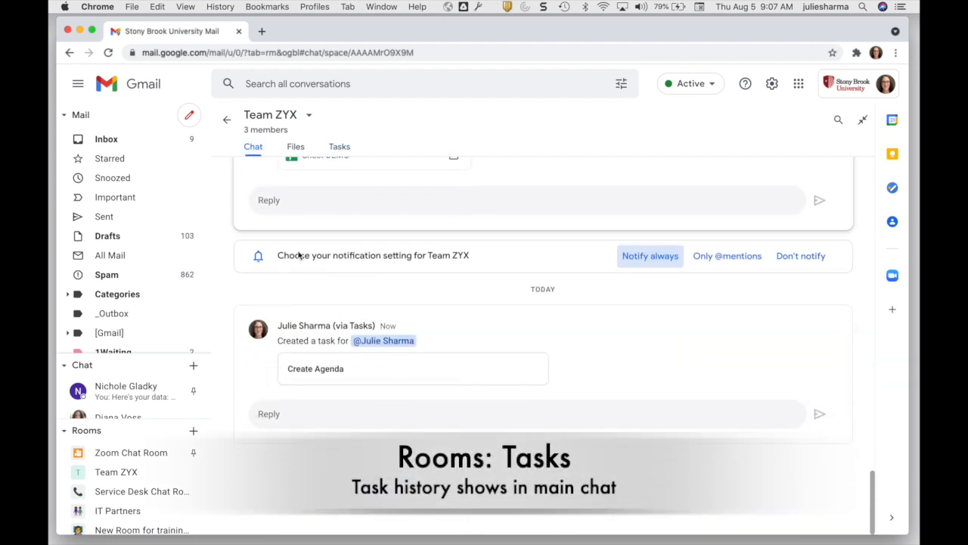
mouse_move(384, 331)
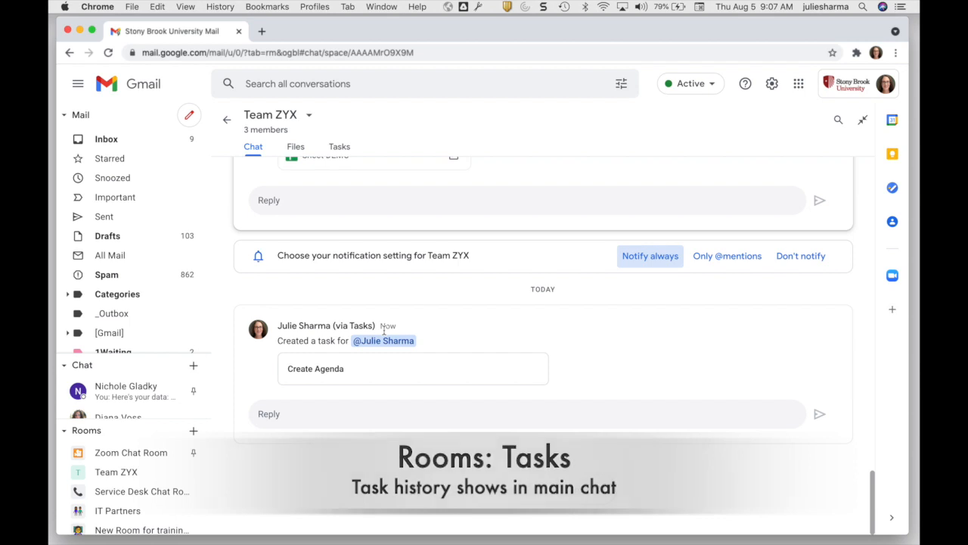
click(339, 146)
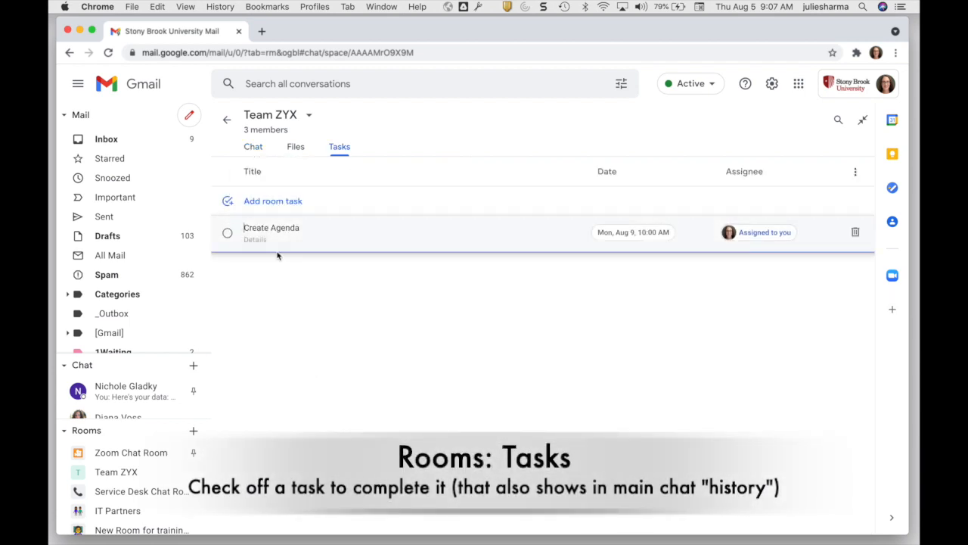
Step: Mark Create Agenda complete and view the 'Completed a task' entry in chat
click(227, 233)
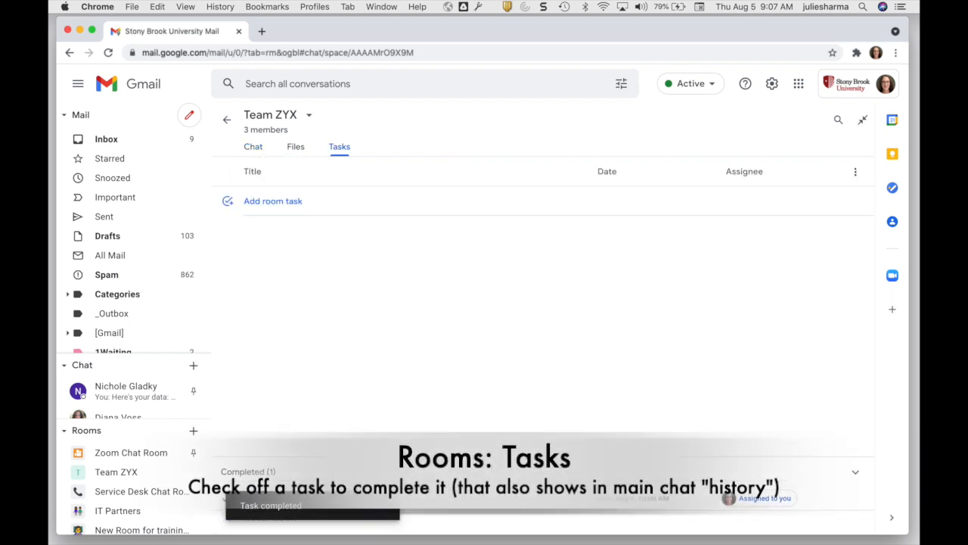
click(252, 146)
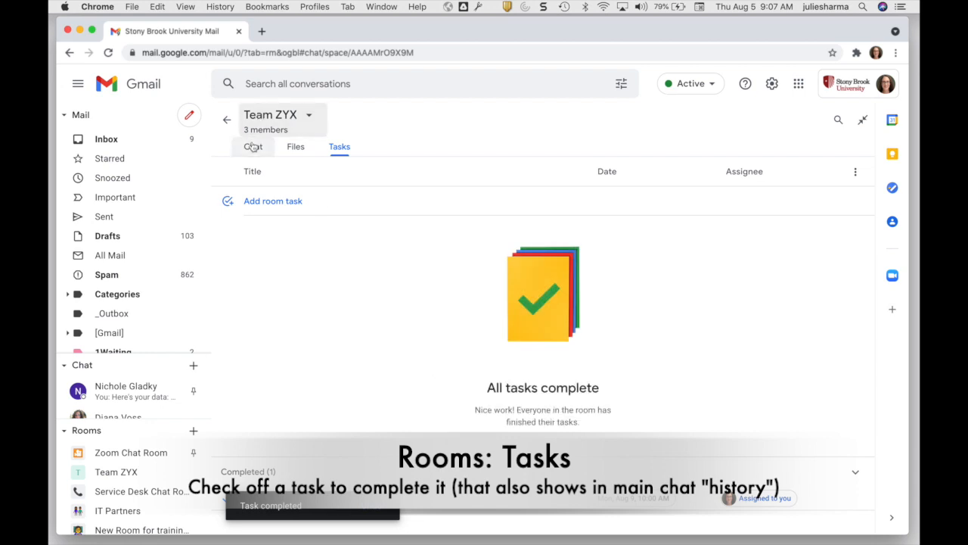
click(252, 146)
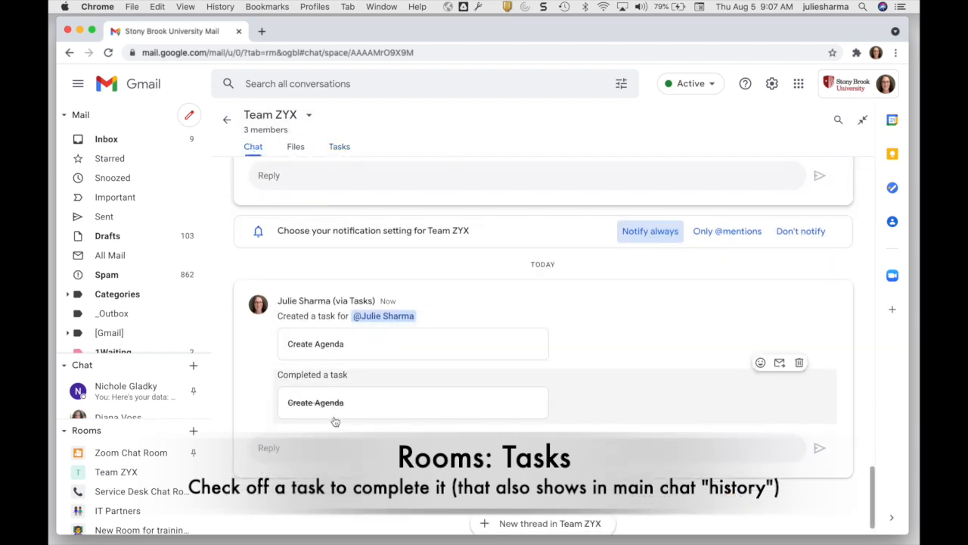
mouse_move(334, 411)
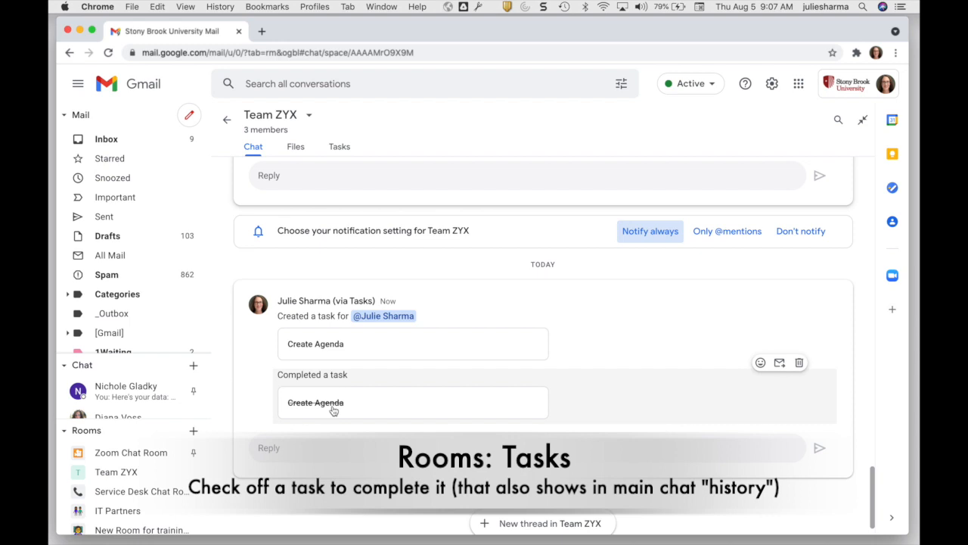